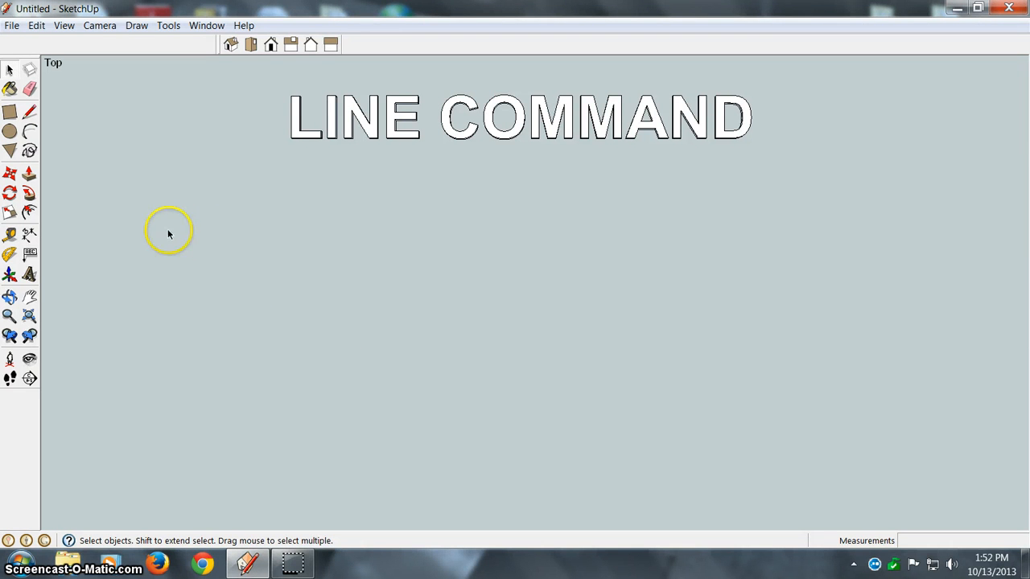
{"action": "mouse_move", "coordinate": [50, 134]}
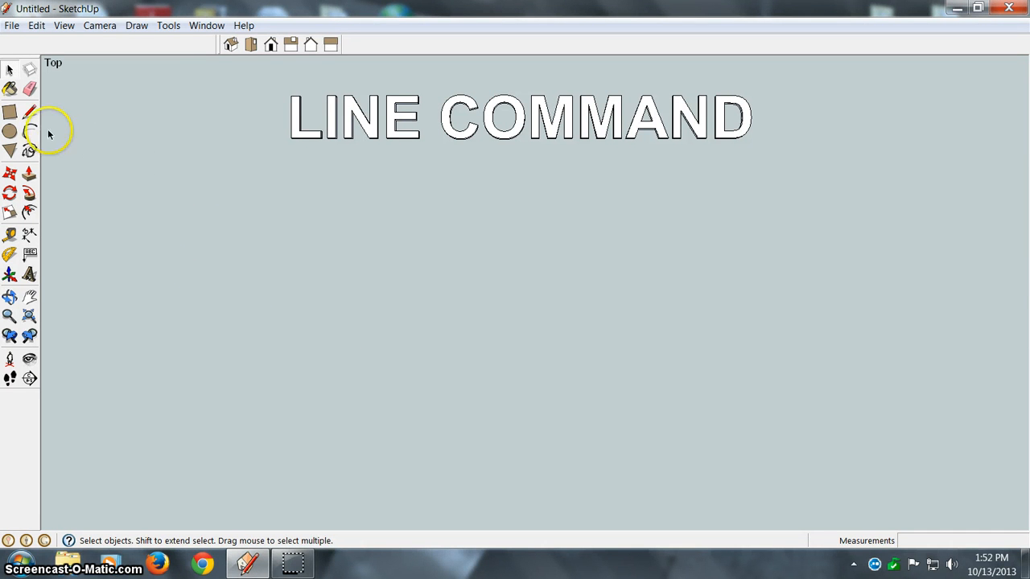
Draw the first horizontal line along the red axis below the LINE COMMAND title
{"action": "left_click", "coordinate": [30, 113]}
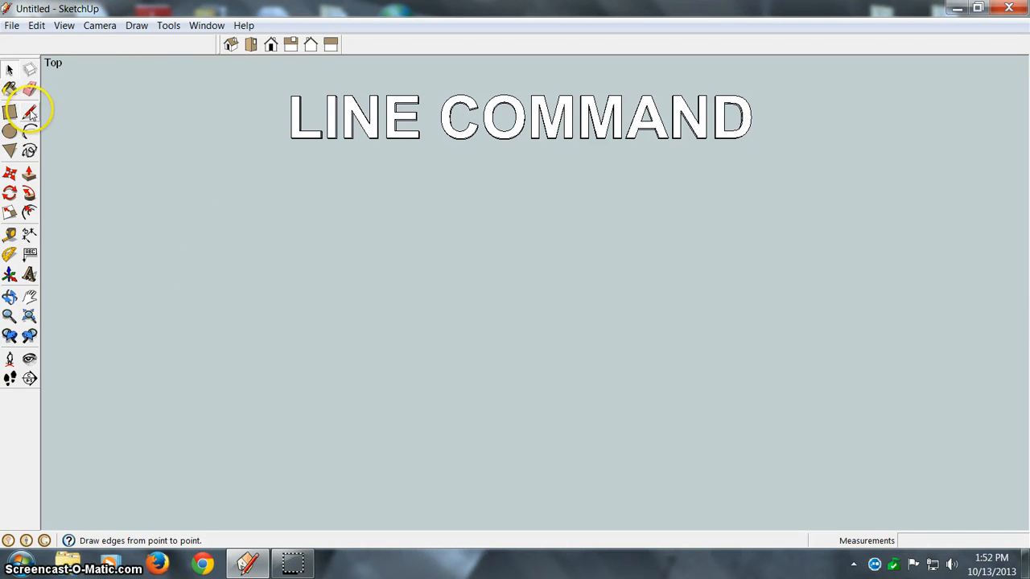
{"action": "mouse_move", "coordinate": [30, 113]}
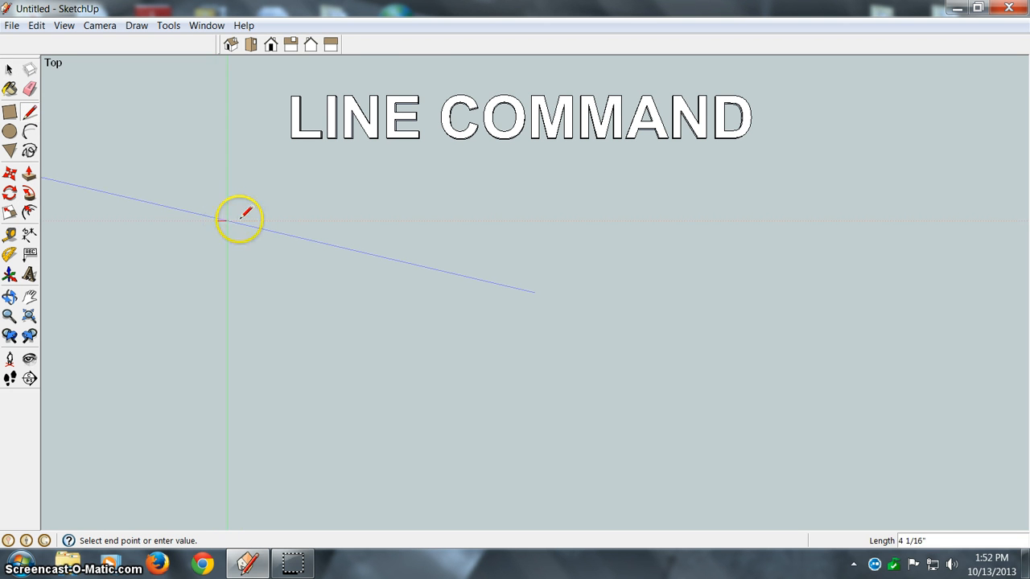
{"action": "mouse_move", "coordinate": [474, 219]}
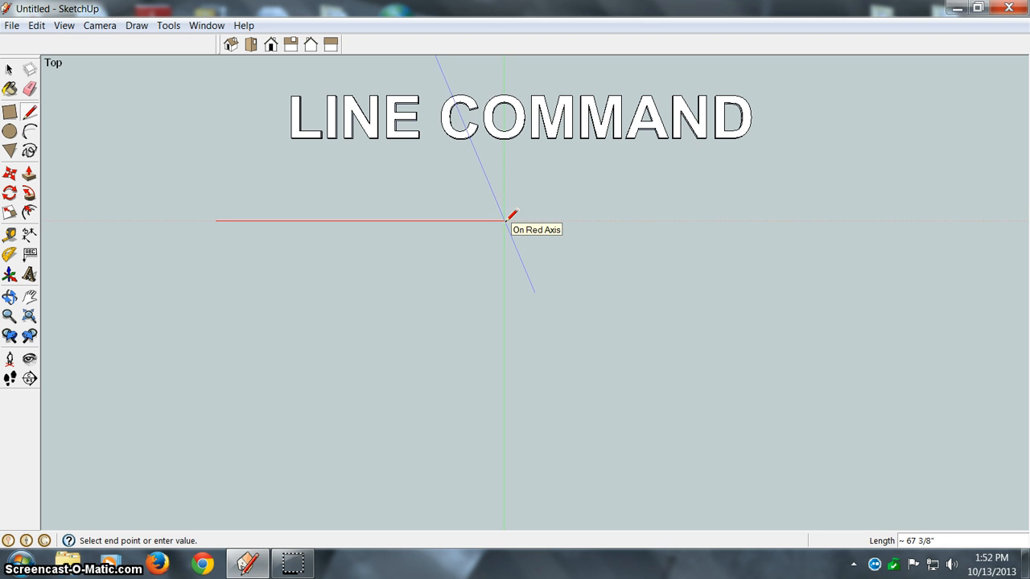
{"action": "left_click", "coordinate": [505, 221]}
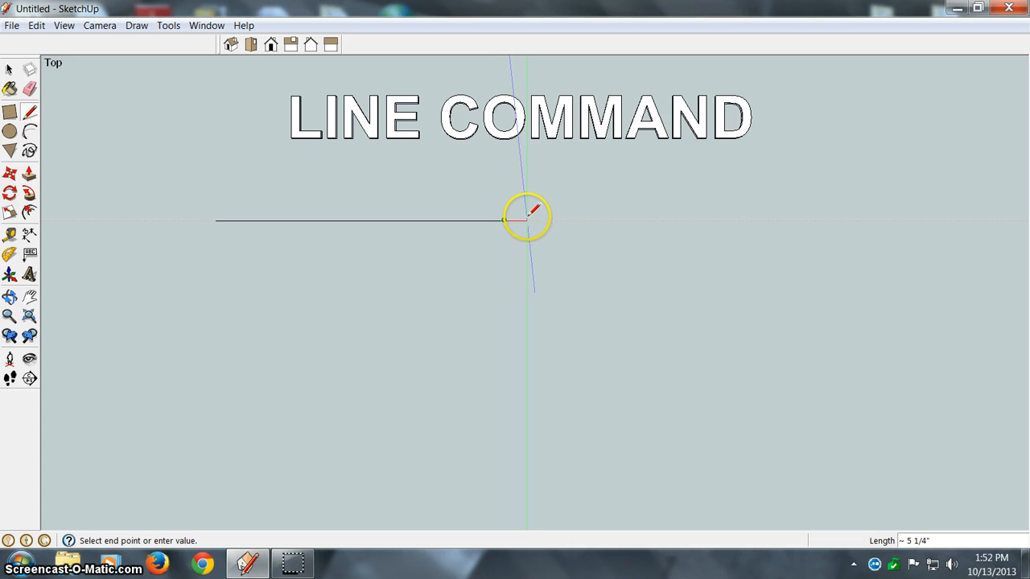
{"action": "mouse_move", "coordinate": [521, 208]}
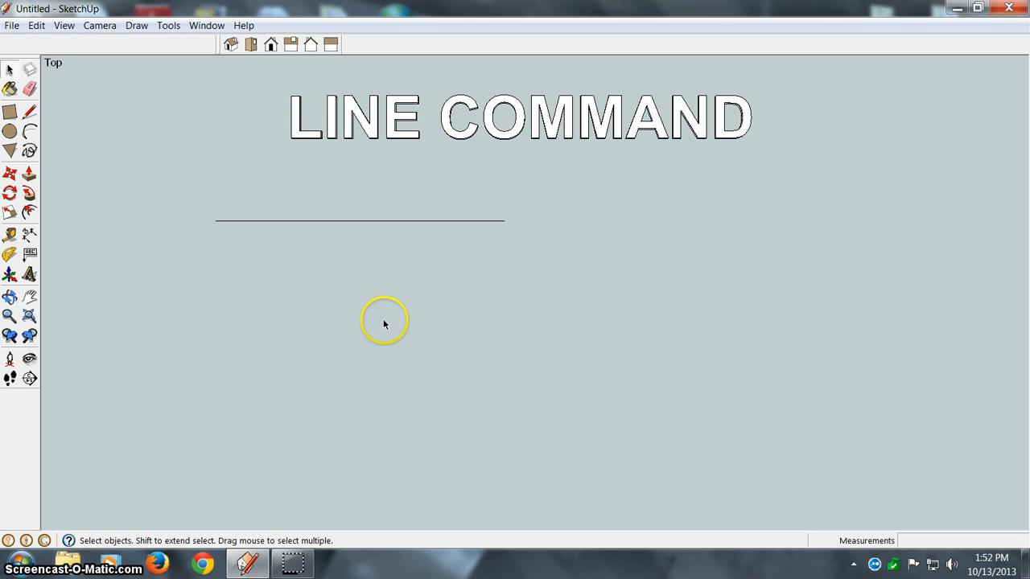
{"action": "mouse_move", "coordinate": [272, 313]}
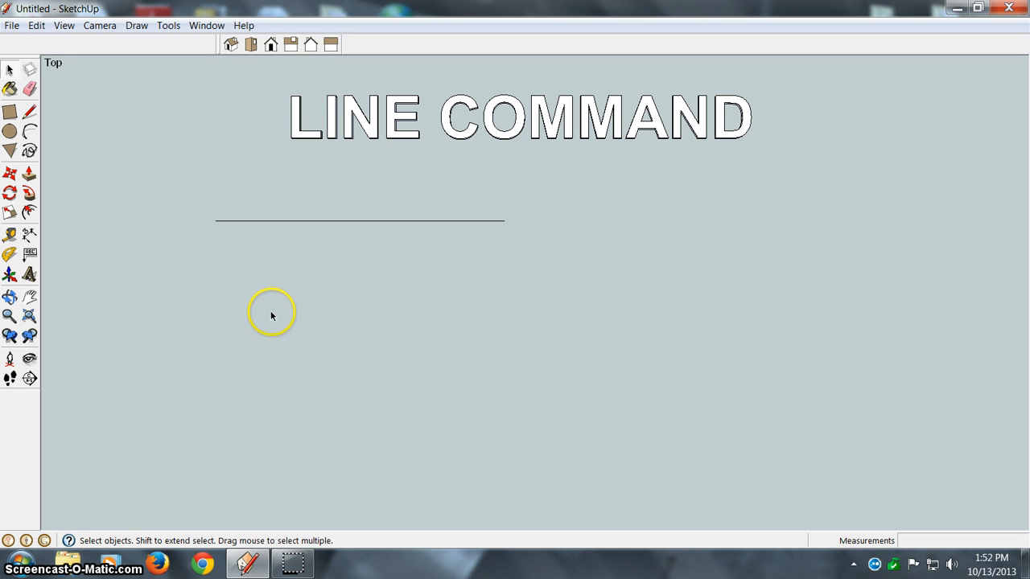
{"action": "mouse_move", "coordinate": [237, 286]}
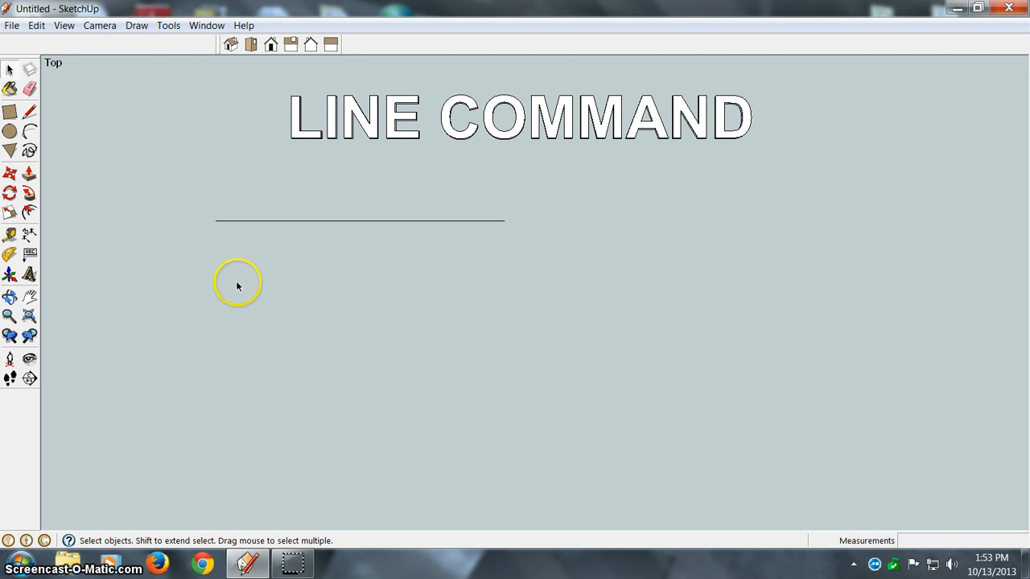
{"action": "mouse_move", "coordinate": [242, 304]}
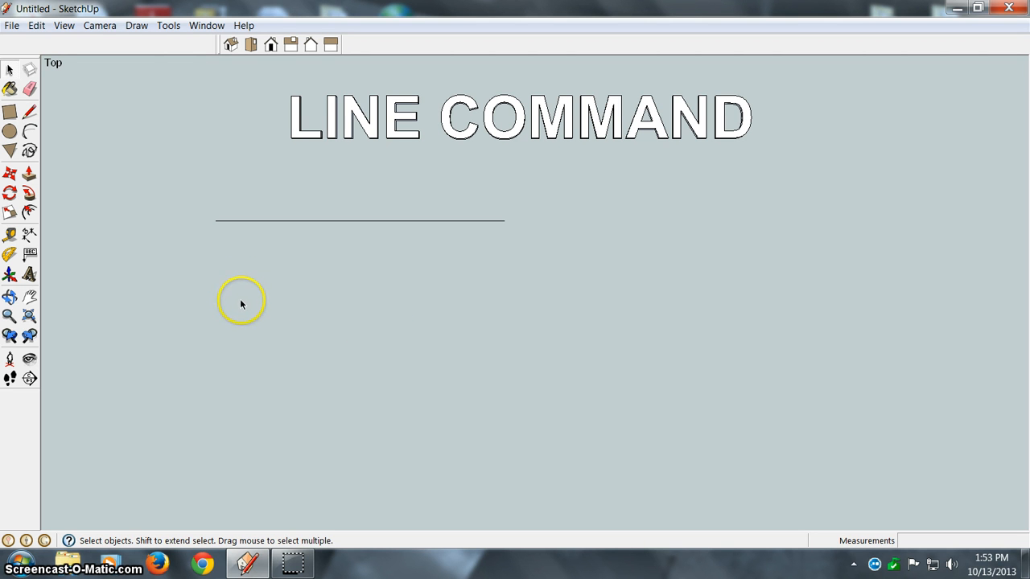
{"action": "mouse_move", "coordinate": [254, 309]}
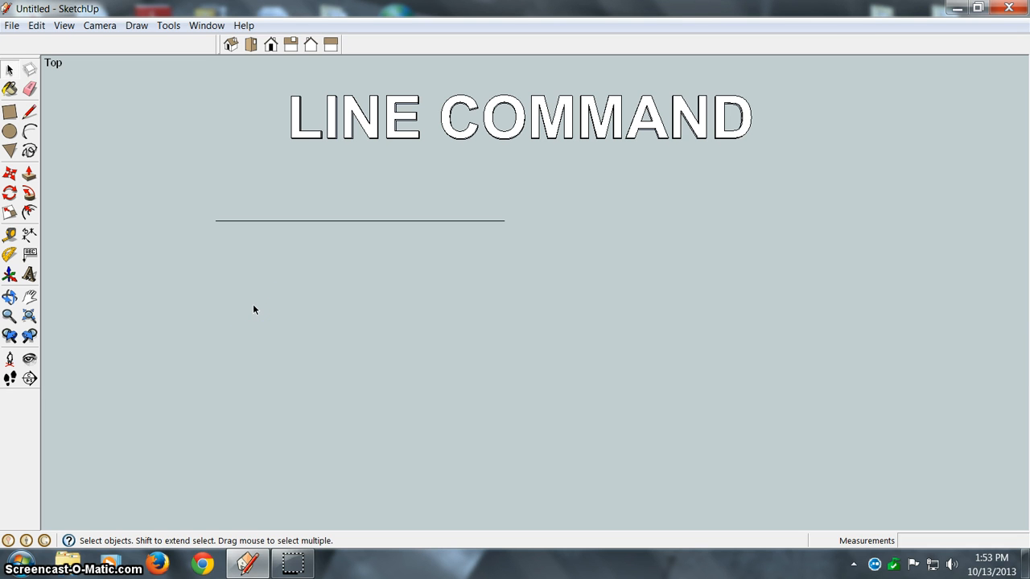
Draw a second, slightly longer red-axis line just beneath the first
{"action": "left_click", "coordinate": [29, 112]}
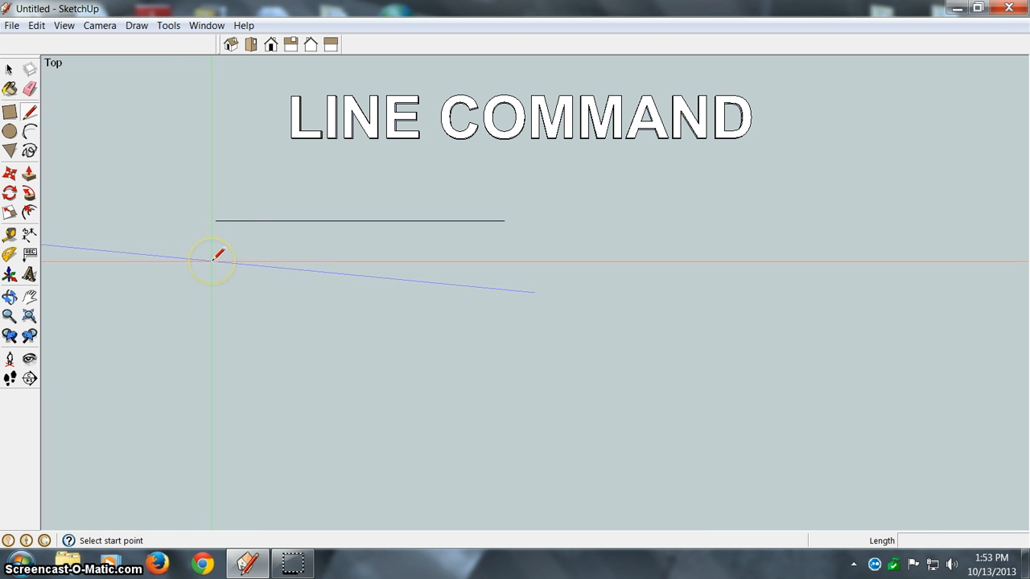
{"action": "left_click", "coordinate": [213, 260]}
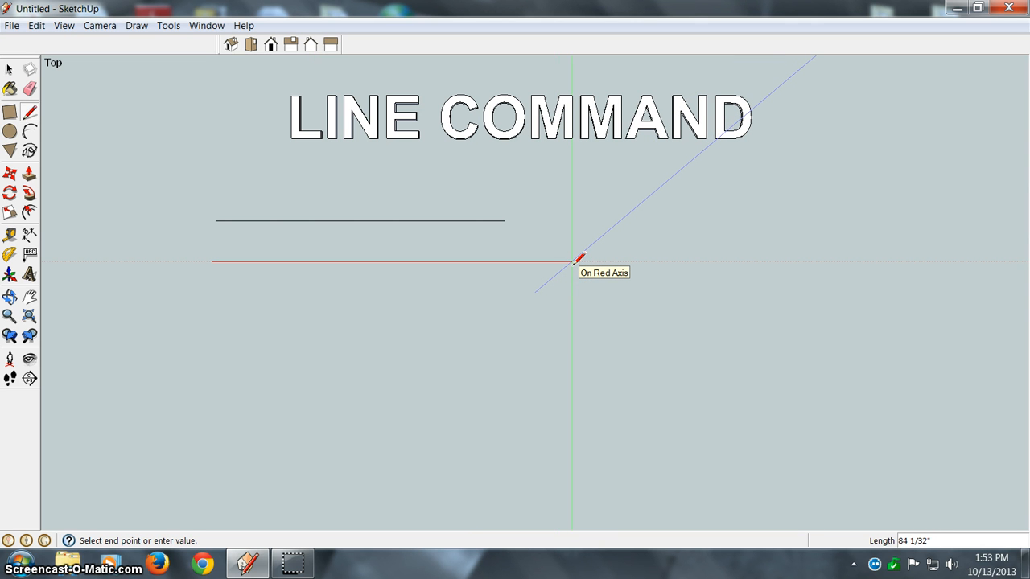
{"action": "left_click", "coordinate": [572, 260]}
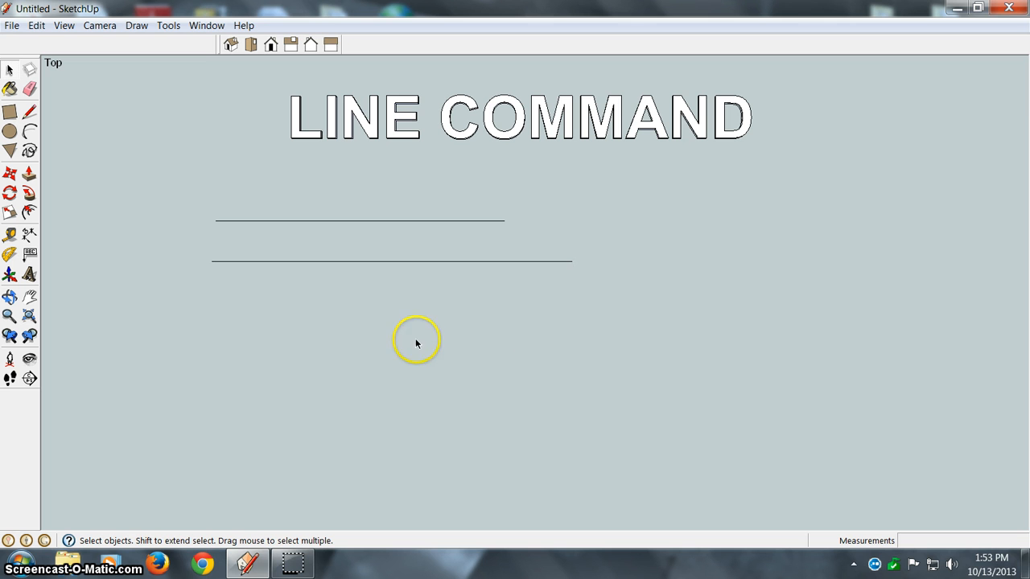
{"action": "mouse_move", "coordinate": [371, 341]}
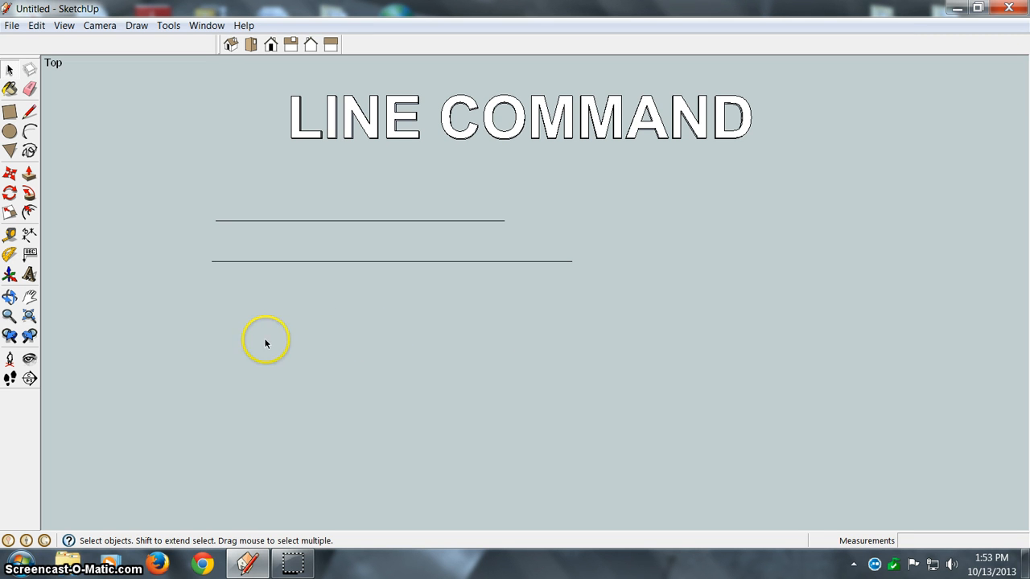
{"action": "mouse_move", "coordinate": [193, 317]}
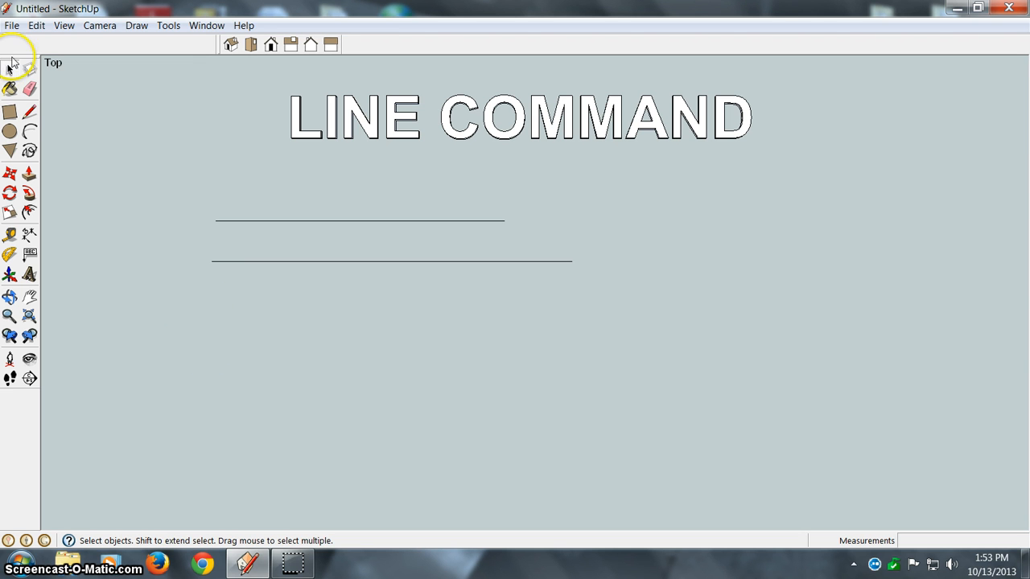
Draw a third red-axis line with a typed length of 60.5 below the second
{"action": "left_click", "coordinate": [30, 112]}
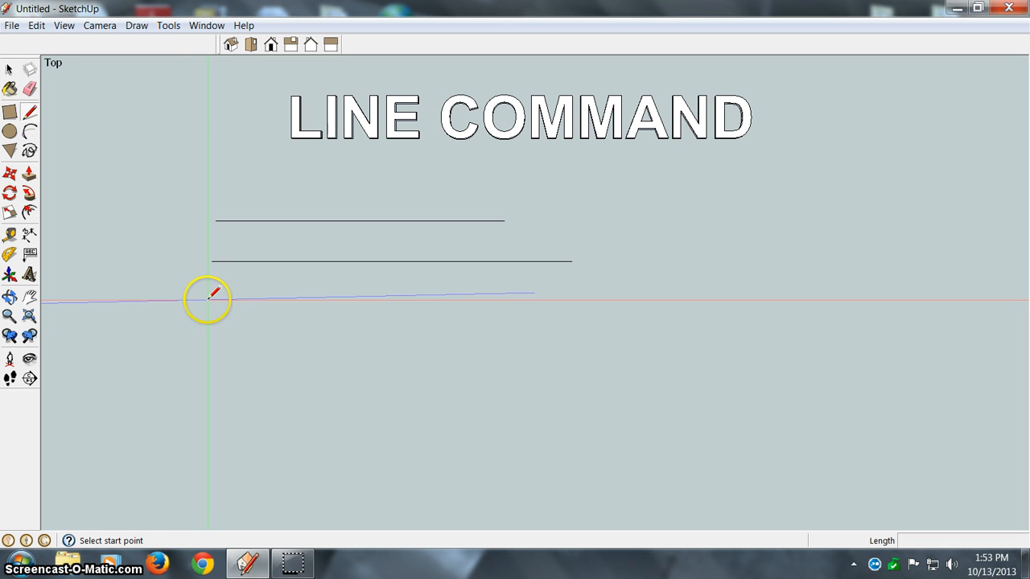
{"action": "left_click", "coordinate": [215, 301]}
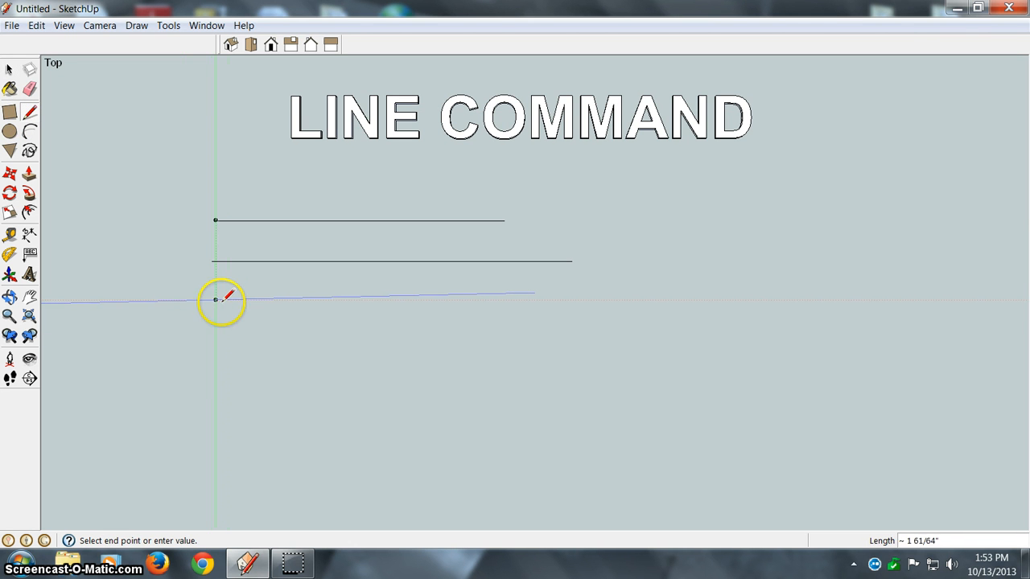
{"action": "mouse_move", "coordinate": [316, 302]}
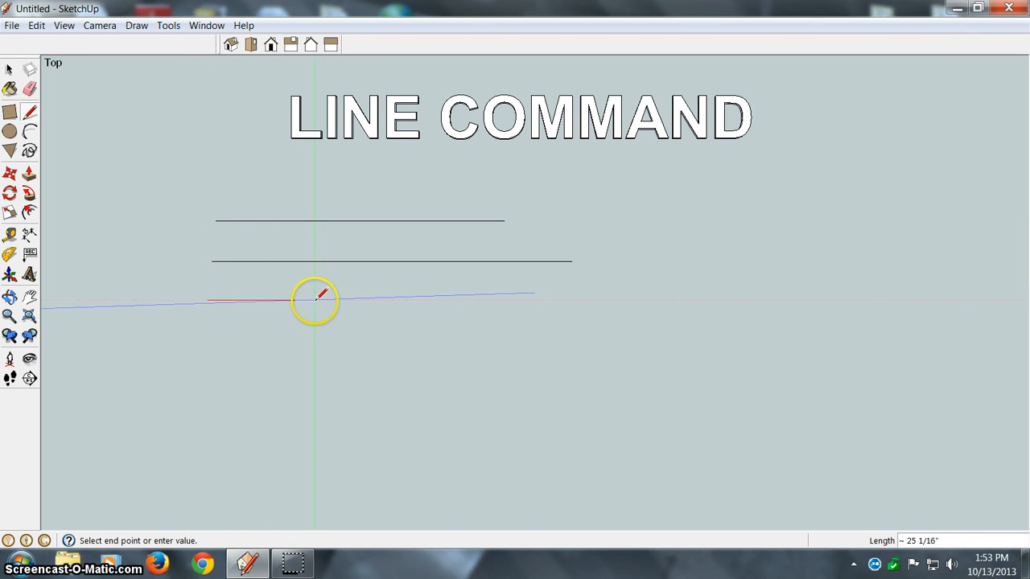
{"action": "mouse_move", "coordinate": [372, 302]}
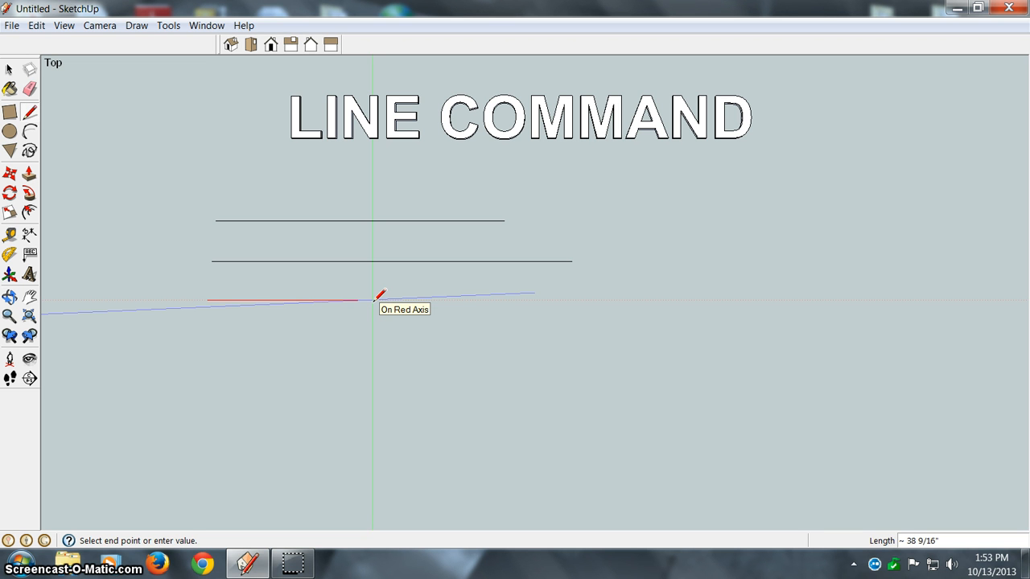
{"action": "type", "text": "60.5"}
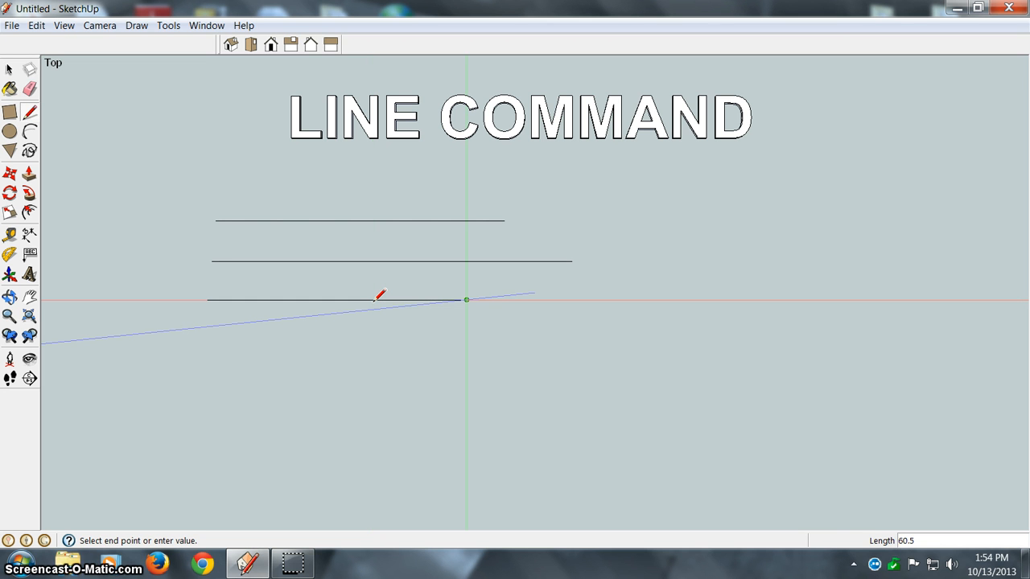
{"action": "mouse_move", "coordinate": [374, 298]}
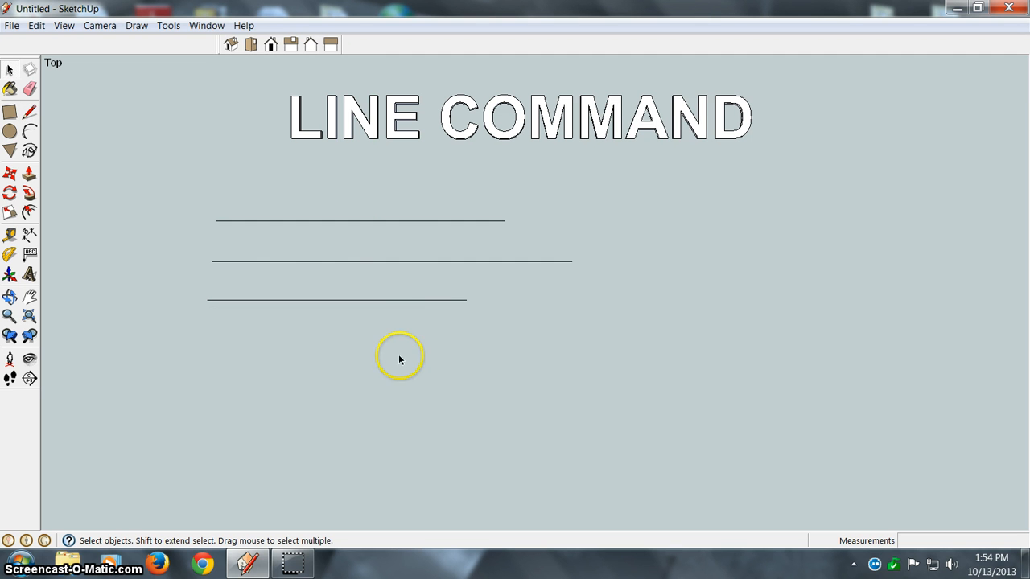
{"action": "mouse_move", "coordinate": [253, 333]}
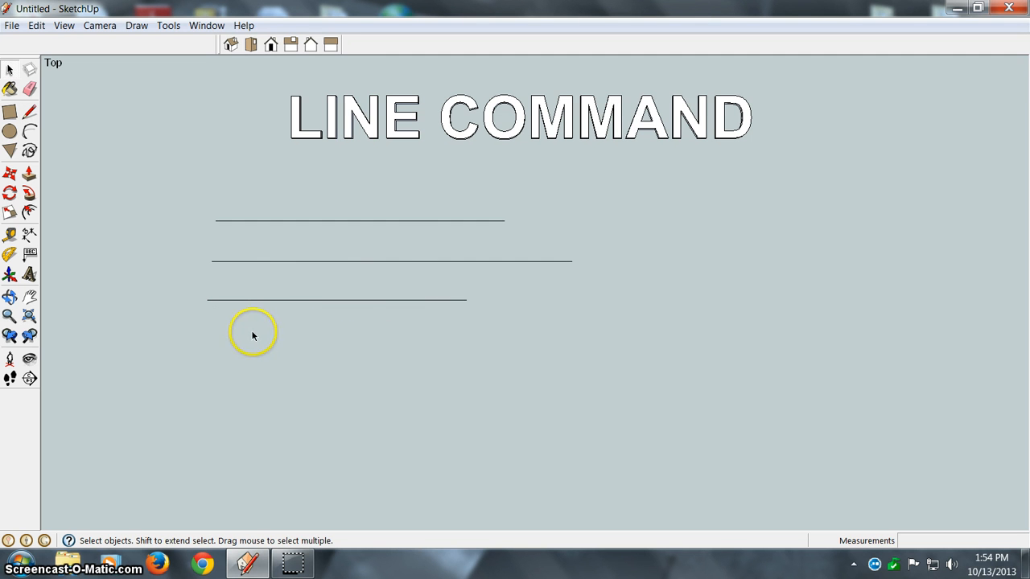
{"action": "mouse_move", "coordinate": [278, 350]}
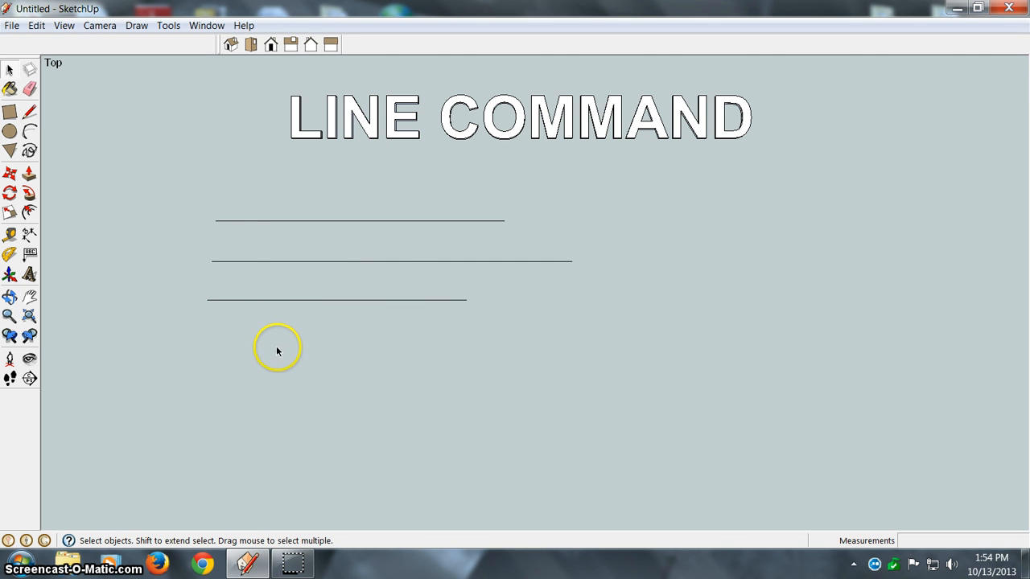
{"action": "mouse_move", "coordinate": [286, 341]}
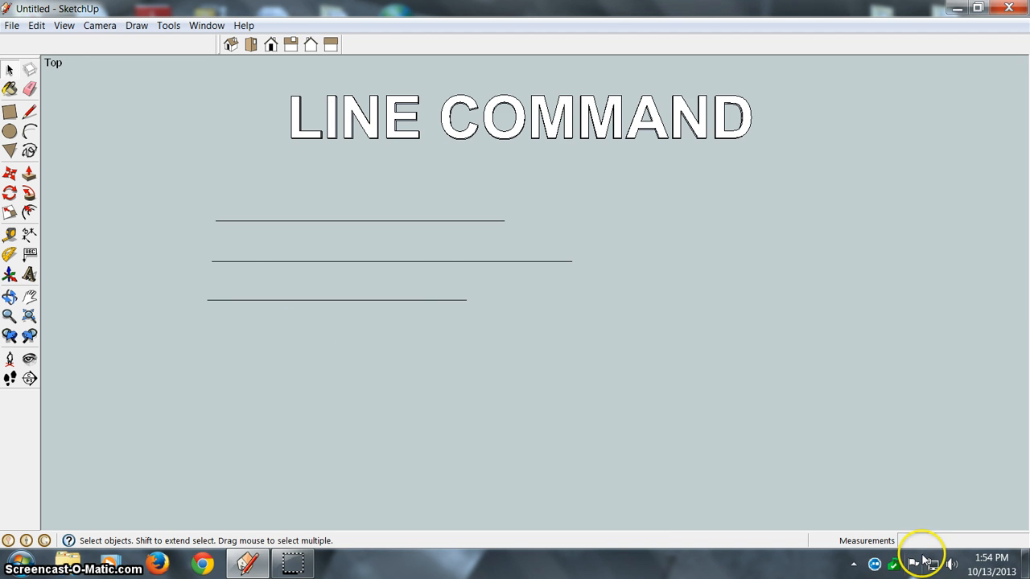
{"action": "mouse_move", "coordinate": [923, 548]}
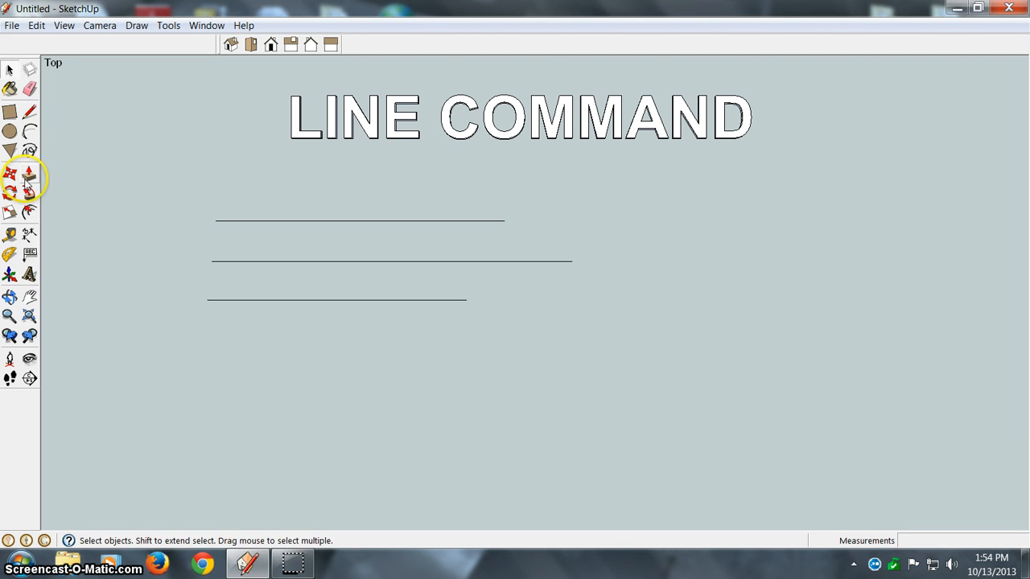
Draw a fourth red-axis line about 85 inches long below the third
{"action": "left_click", "coordinate": [30, 110]}
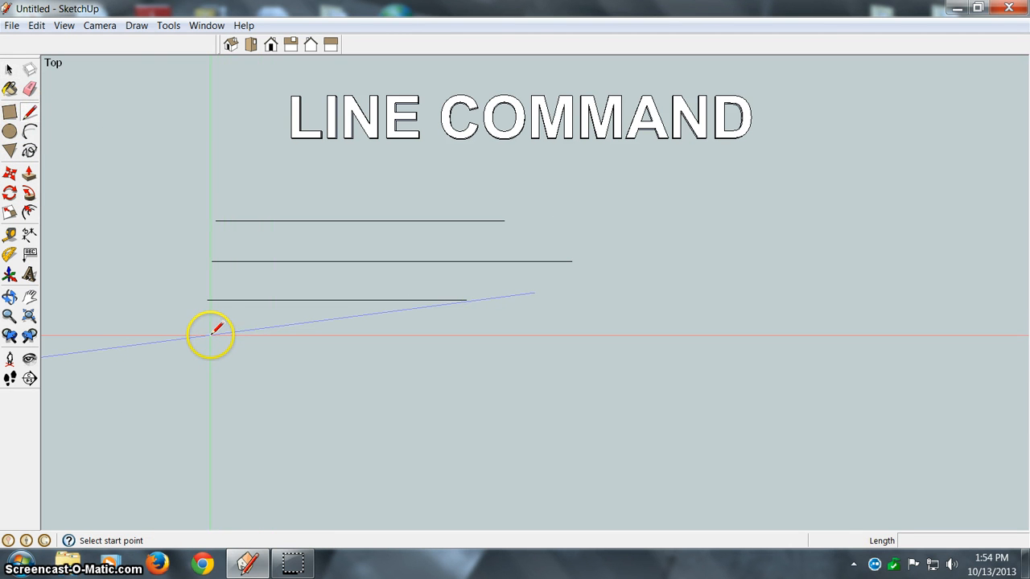
{"action": "left_click", "coordinate": [215, 335]}
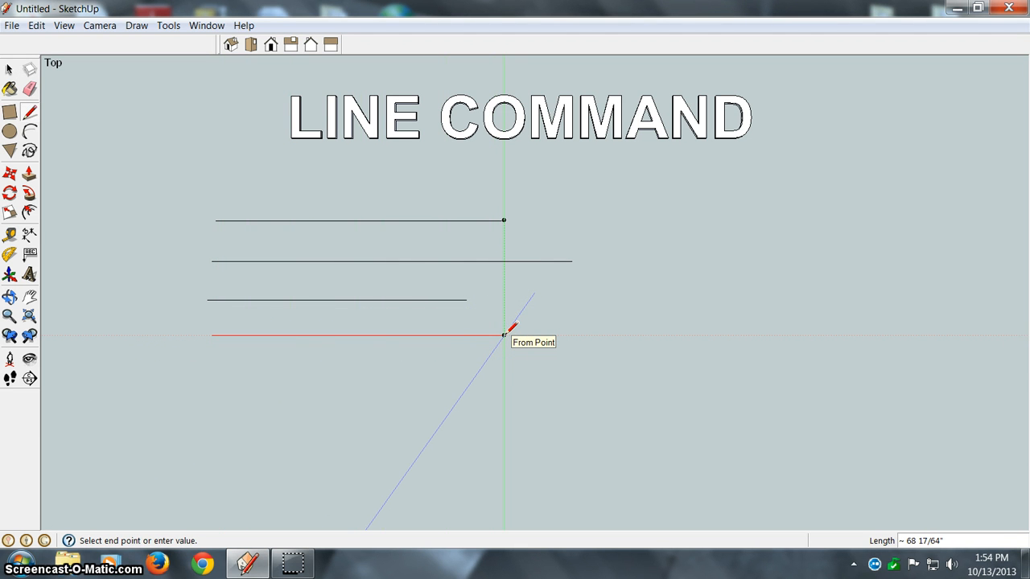
{"action": "type", "text": "85"}
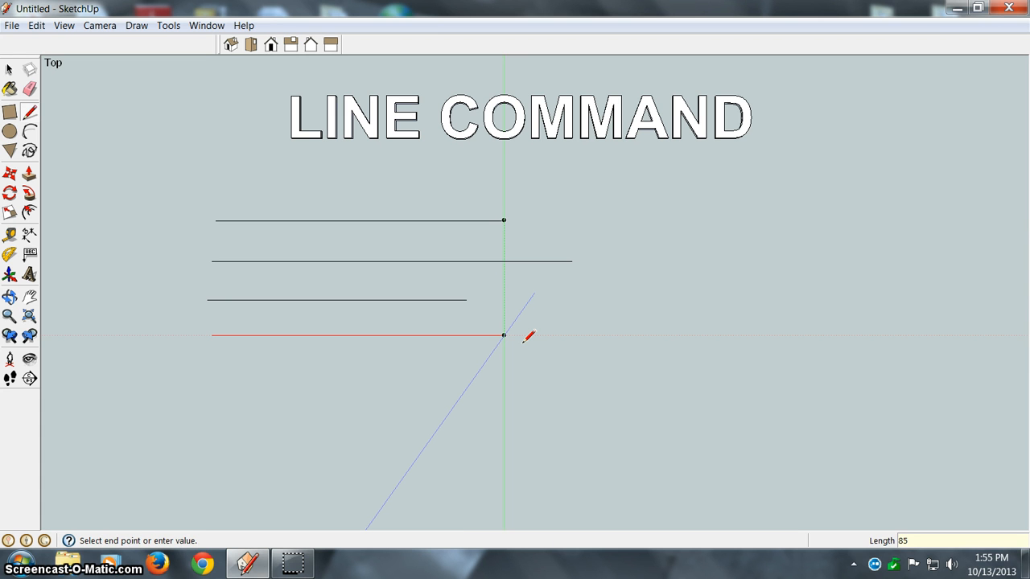
{"action": "type", "text": "1"}
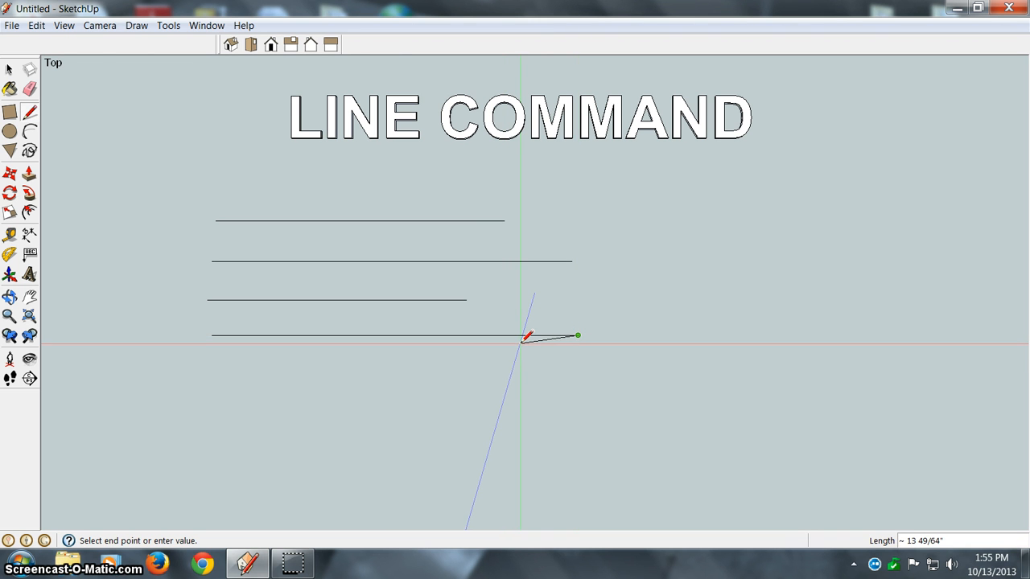
{"action": "mouse_move", "coordinate": [623, 346]}
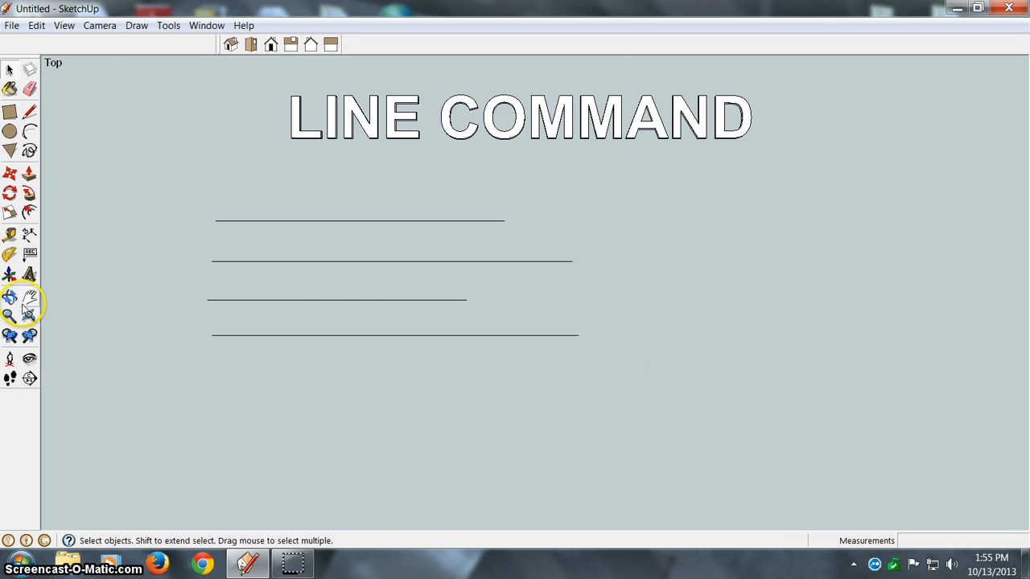
{"action": "mouse_move", "coordinate": [70, 300]}
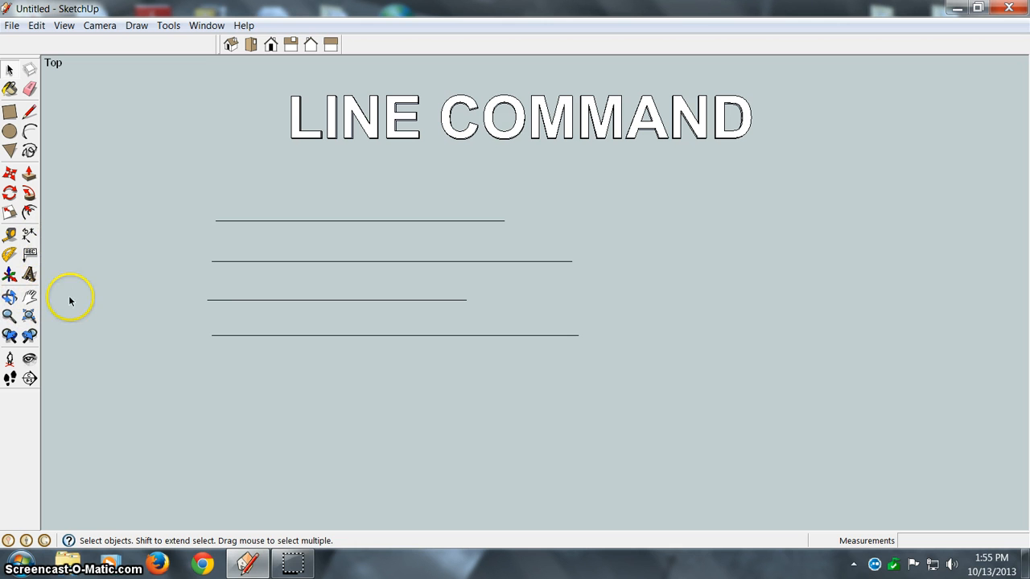
{"action": "mouse_move", "coordinate": [96, 304]}
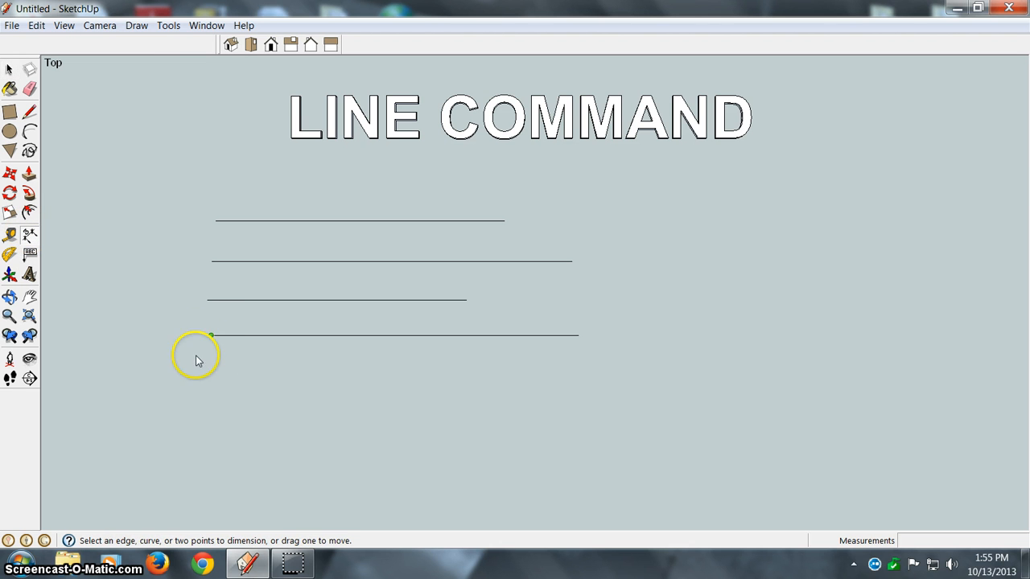
{"action": "mouse_move", "coordinate": [294, 346]}
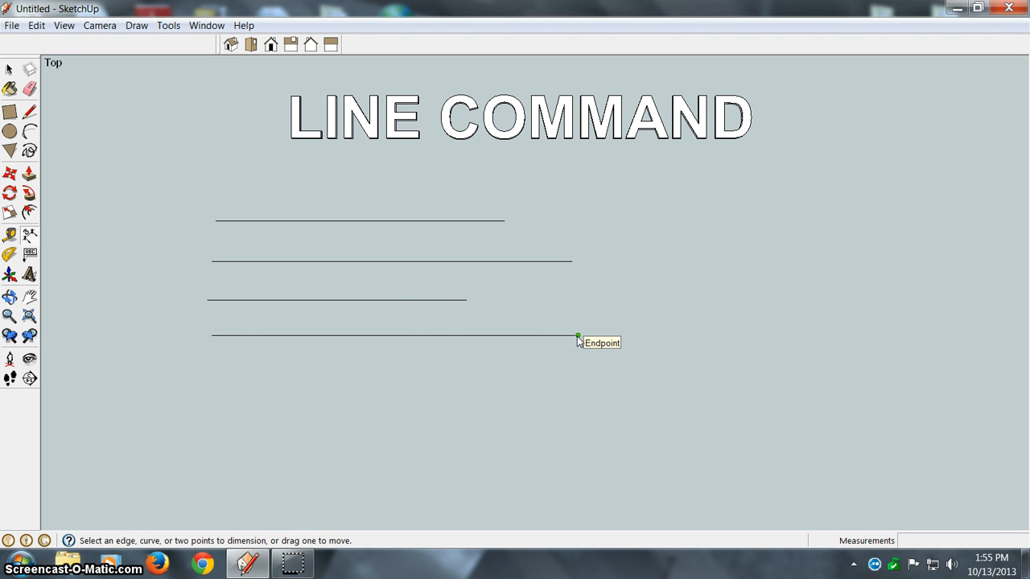
Place a dimension reading 85 1/2" on the fourth line
{"action": "left_click", "coordinate": [578, 334]}
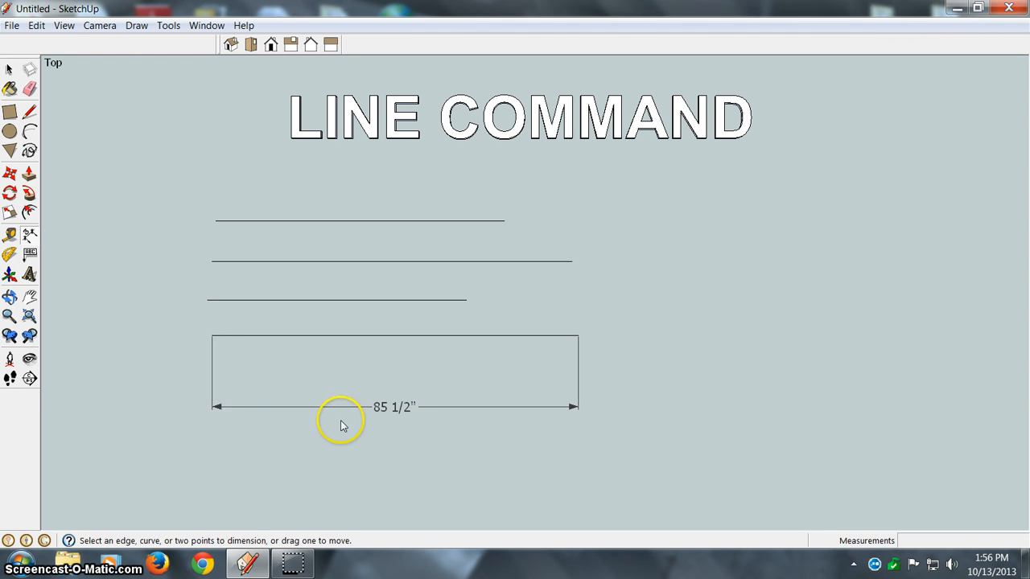
{"action": "mouse_move", "coordinate": [275, 352]}
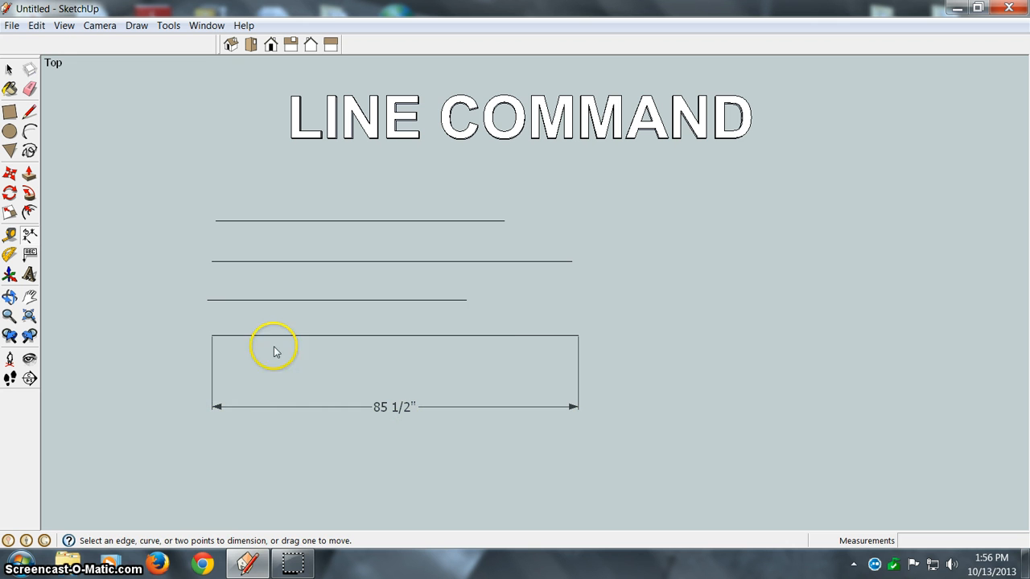
{"action": "mouse_move", "coordinate": [428, 485]}
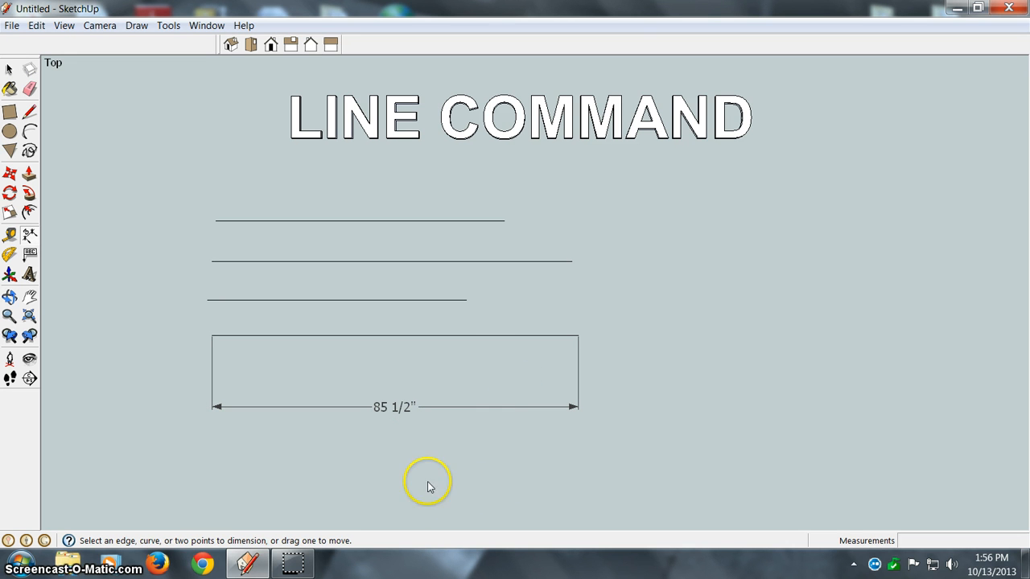
{"action": "mouse_move", "coordinate": [327, 483]}
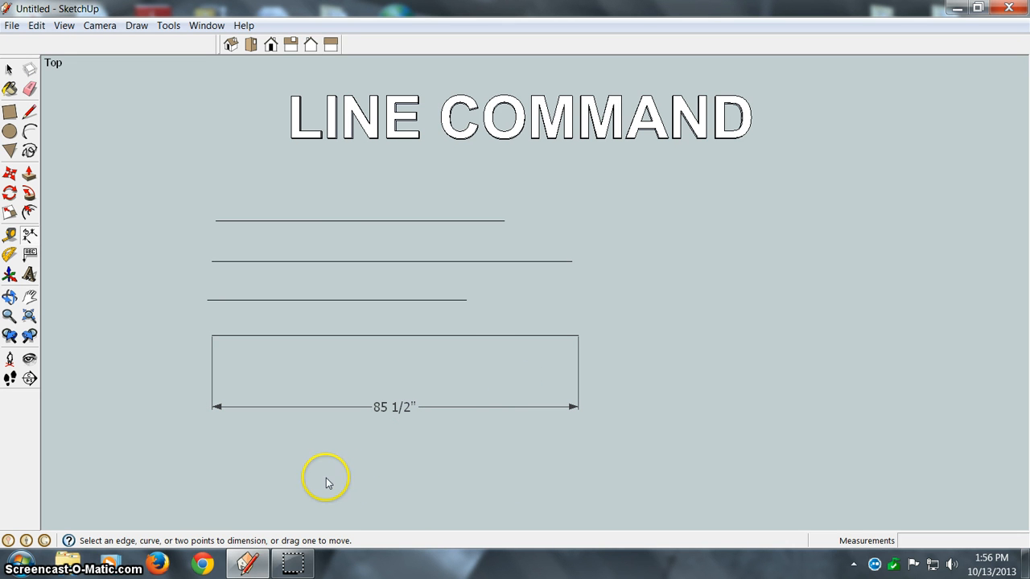